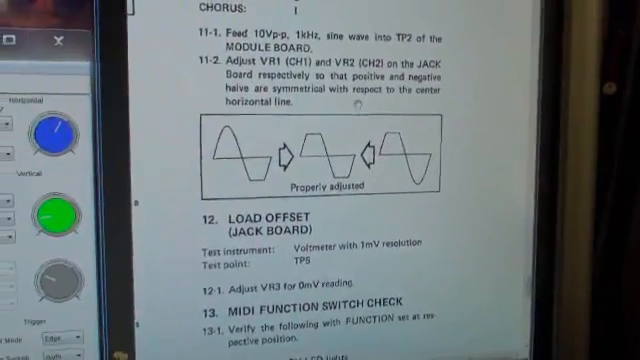
pyautogui.scroll(3)
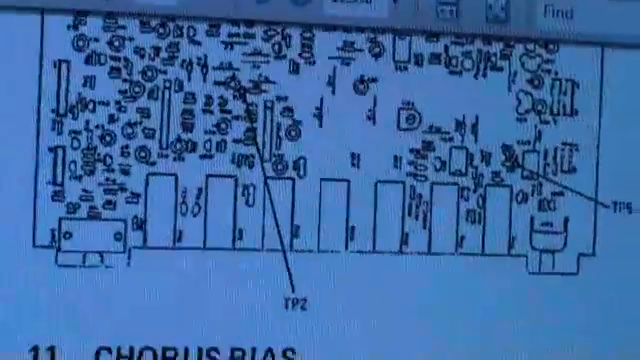